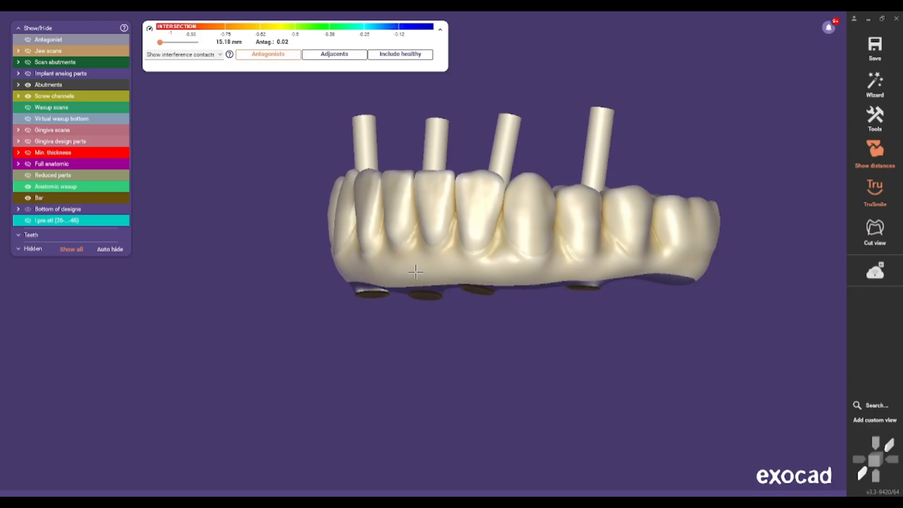
Orbit around the finished superstructure, then launch Design for the implant case.
drag(415, 271, 464, 262)
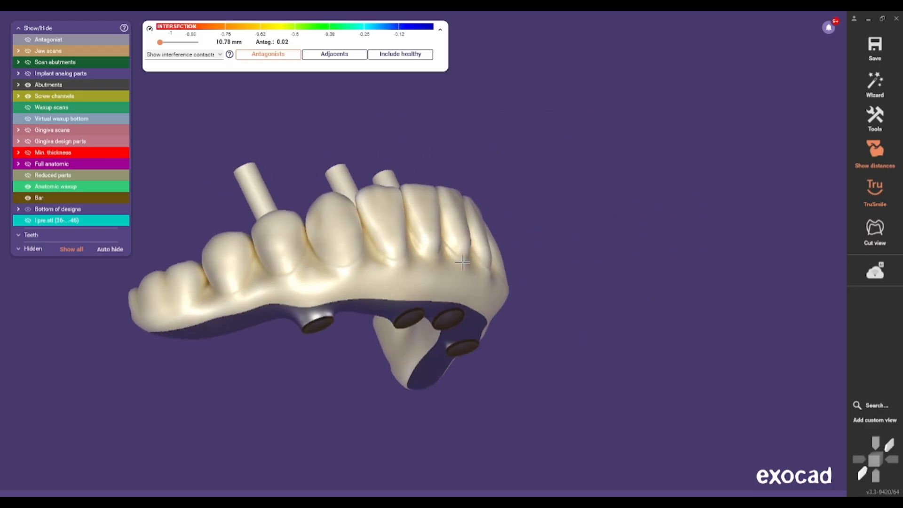
drag(461, 262, 449, 286)
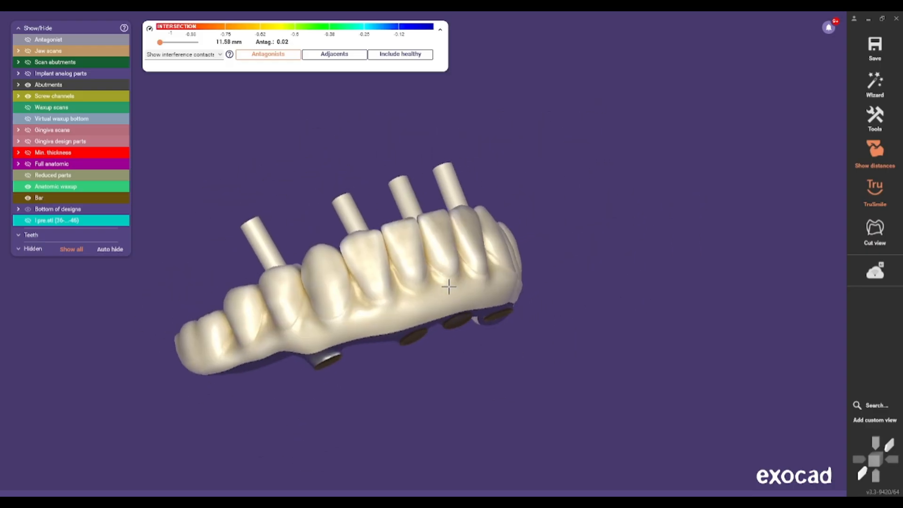
drag(448, 287, 414, 282)
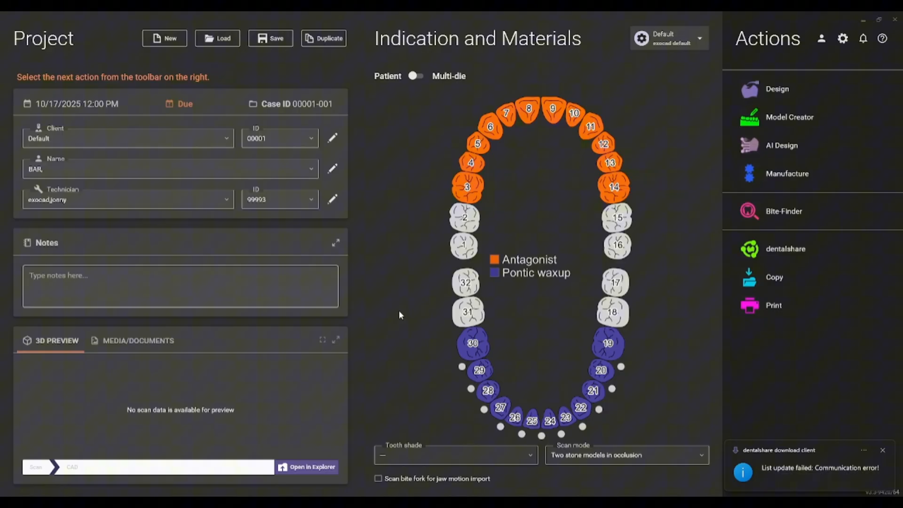
mouse_move(370, 380)
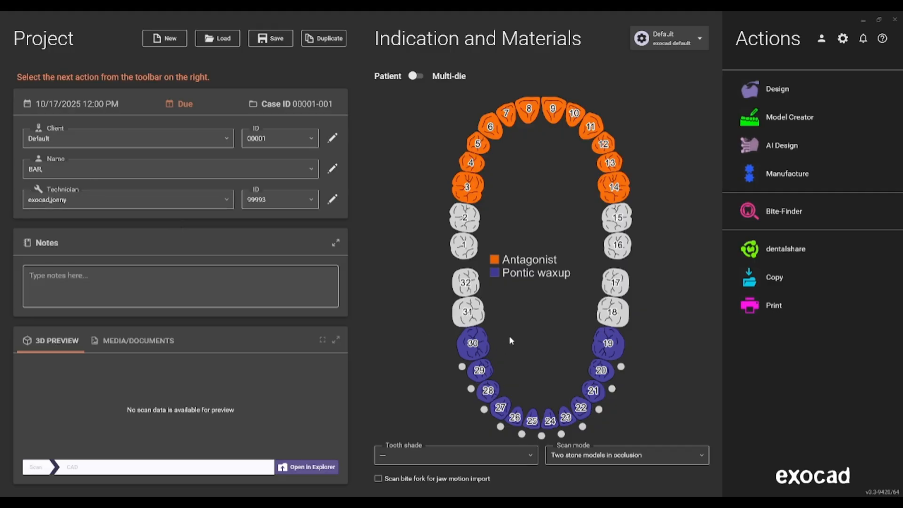
mouse_move(564, 325)
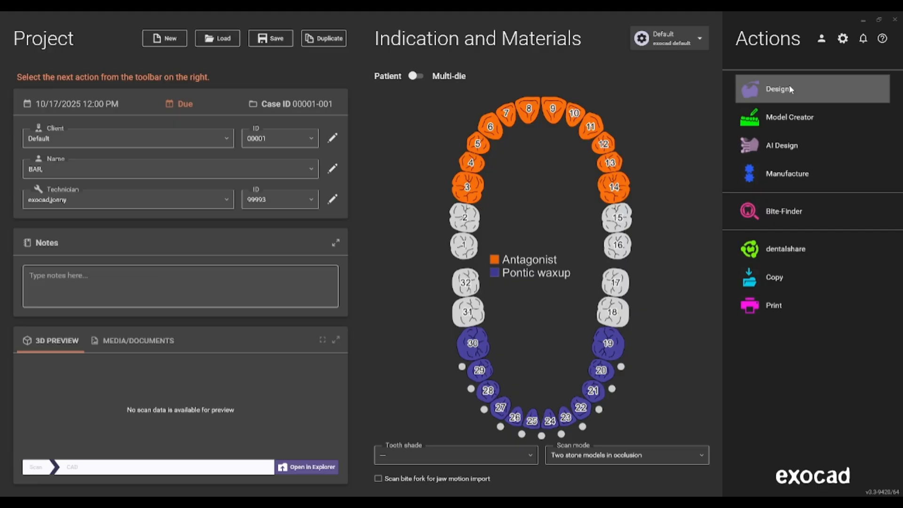
click(777, 89)
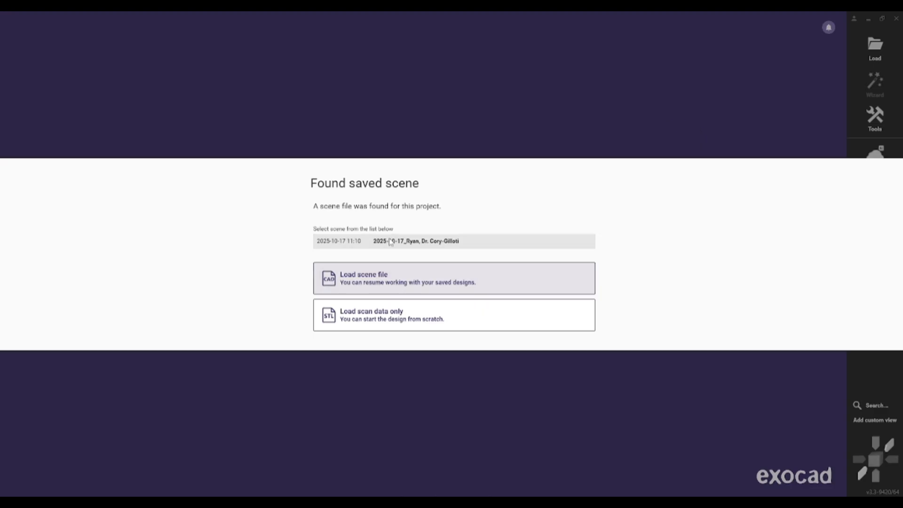
Resume from the saved scene file, saving outputs to the scene file directory.
click(454, 278)
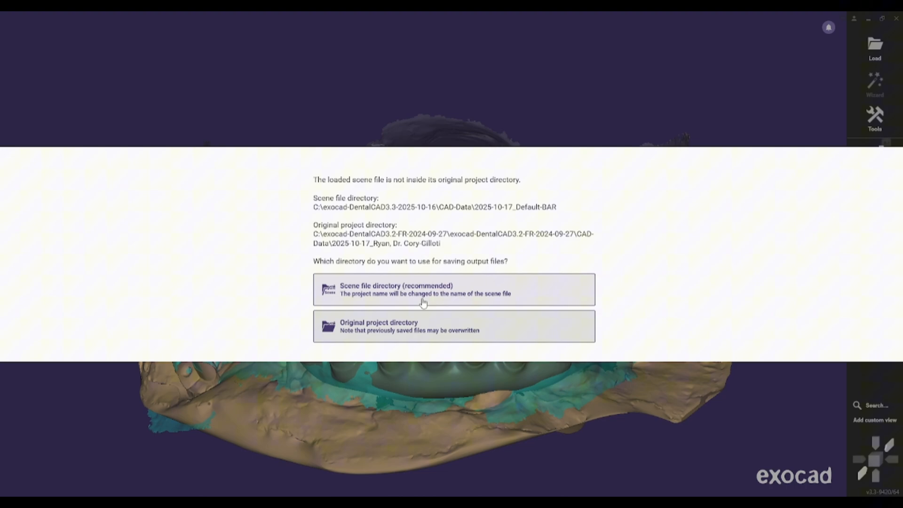
click(453, 289)
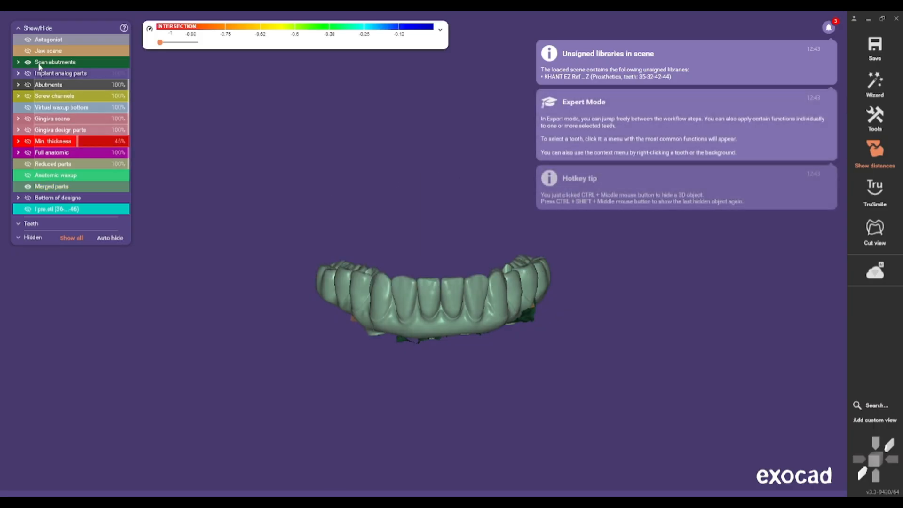
Select the lower jaw, delete its Merged parts reconstruction, and show the Tools menu.
click(429, 288)
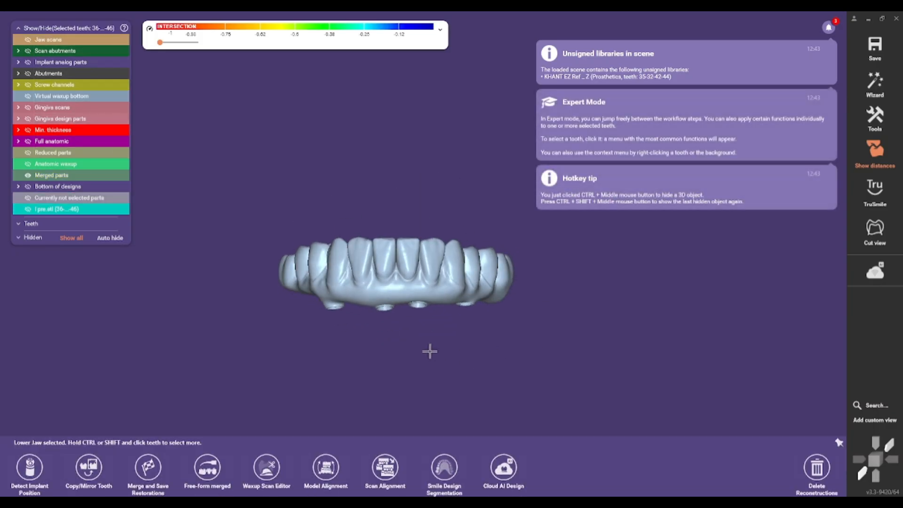
click(27, 39)
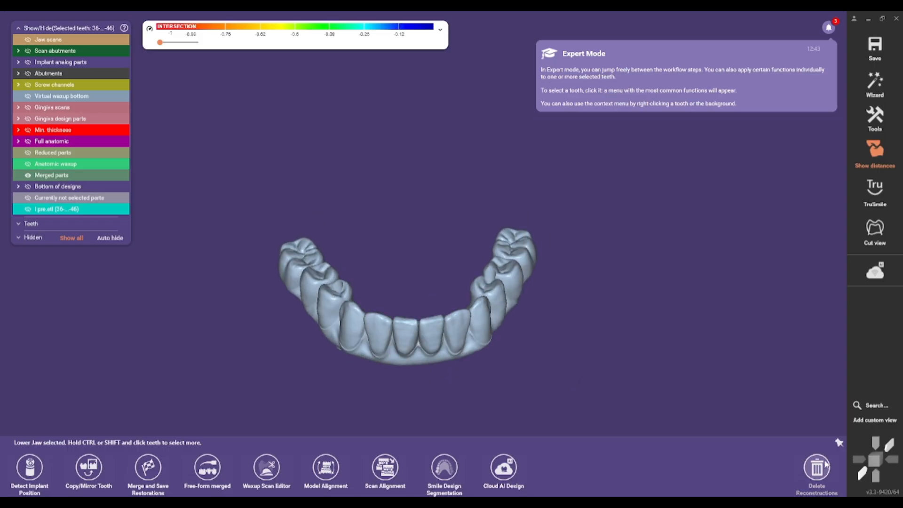
click(816, 472)
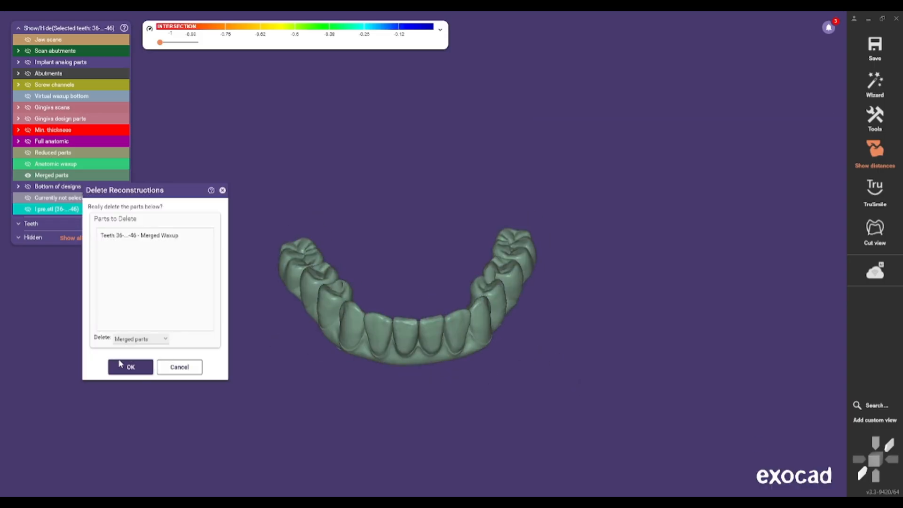
click(131, 367)
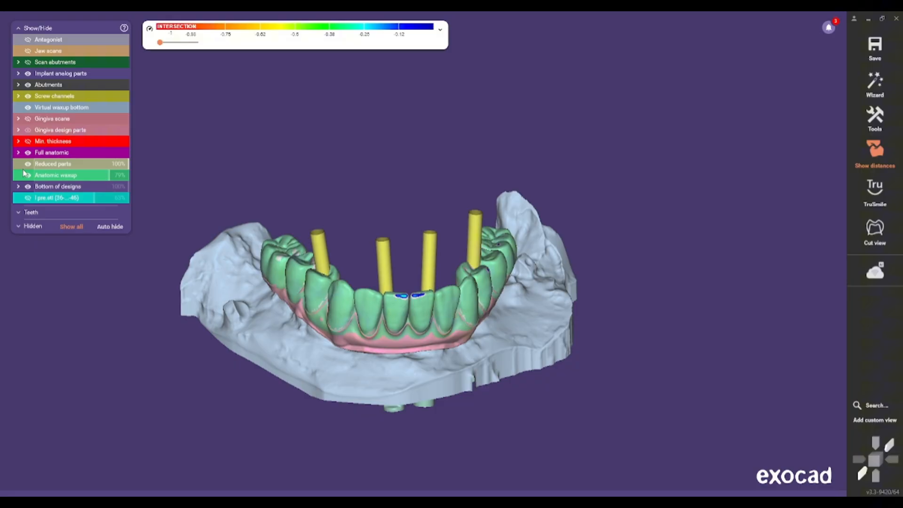
click(27, 164)
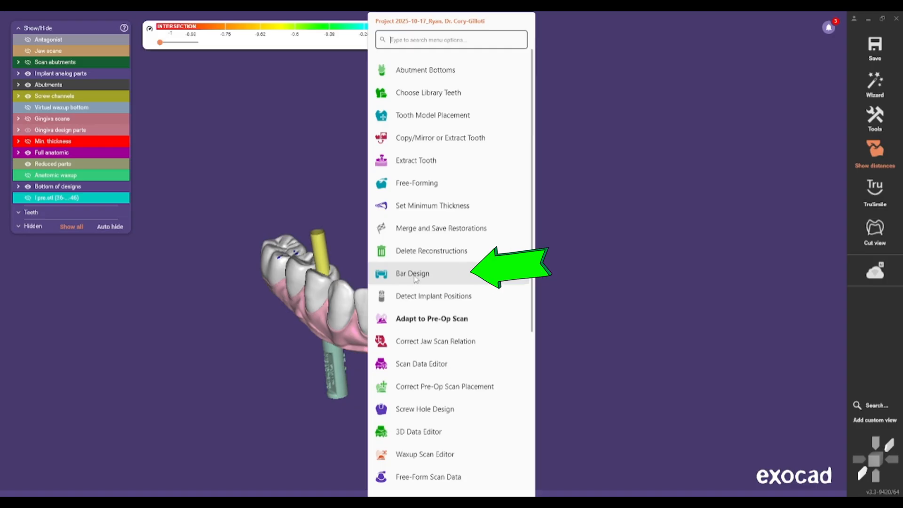
mouse_move(430, 280)
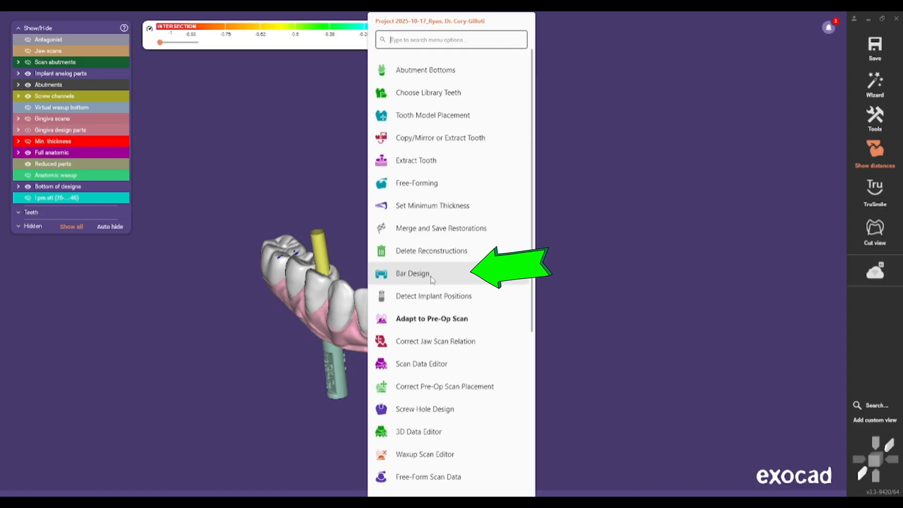
Start Bar Design for the lower arch from the Tools menu.
click(412, 272)
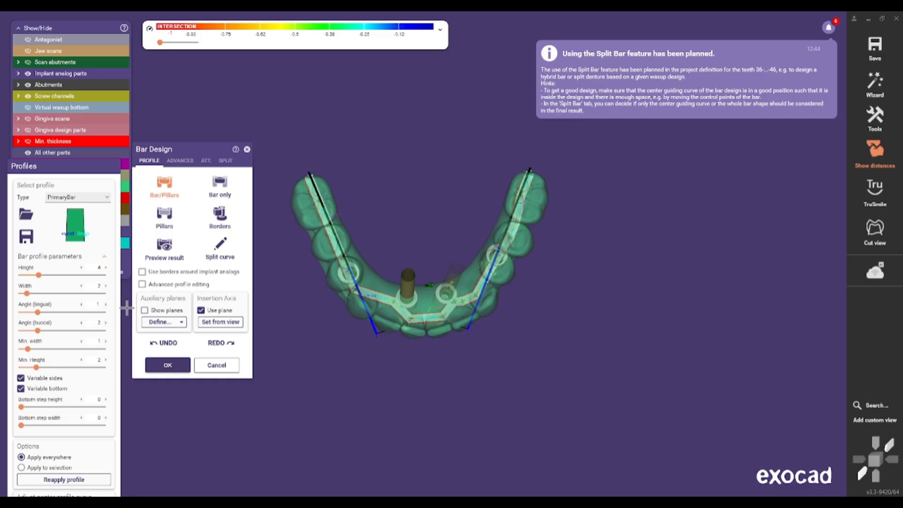
Raise the bar profile's Angle (lingual) and Angle (buccal) to 1.25 each.
click(82, 305)
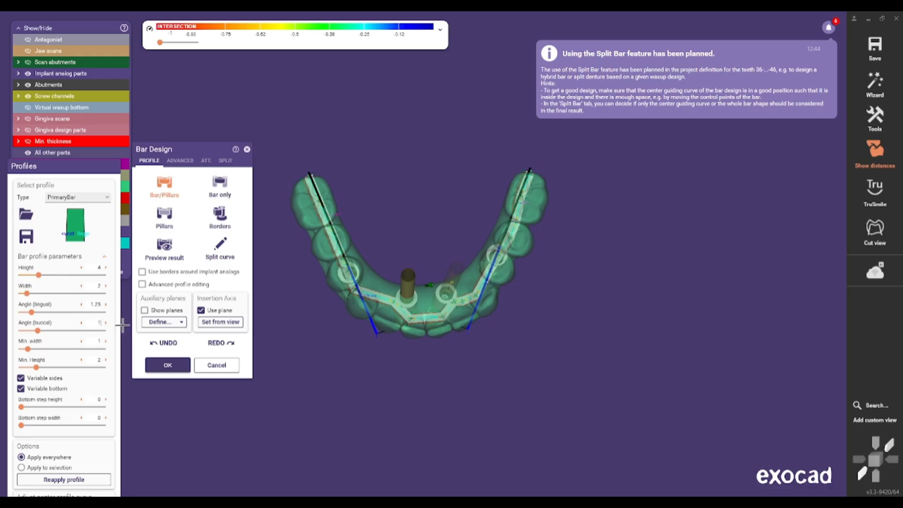
click(105, 322)
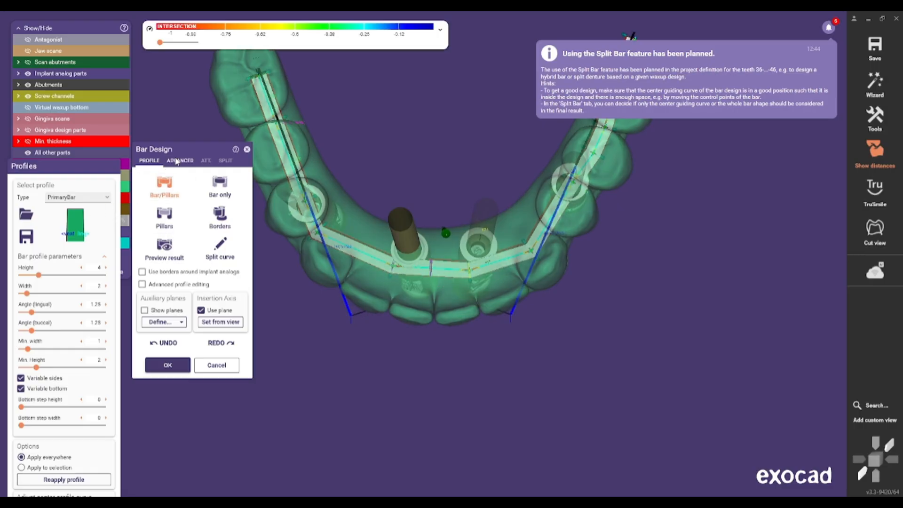
On the Advanced tab, choose a Rounded bar course and set profile Width to 3.04.
click(179, 160)
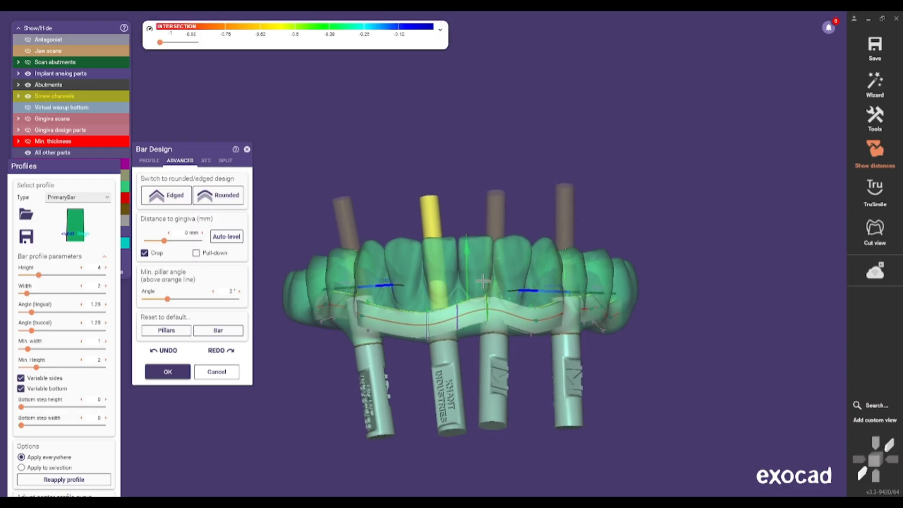
drag(484, 282, 426, 265)
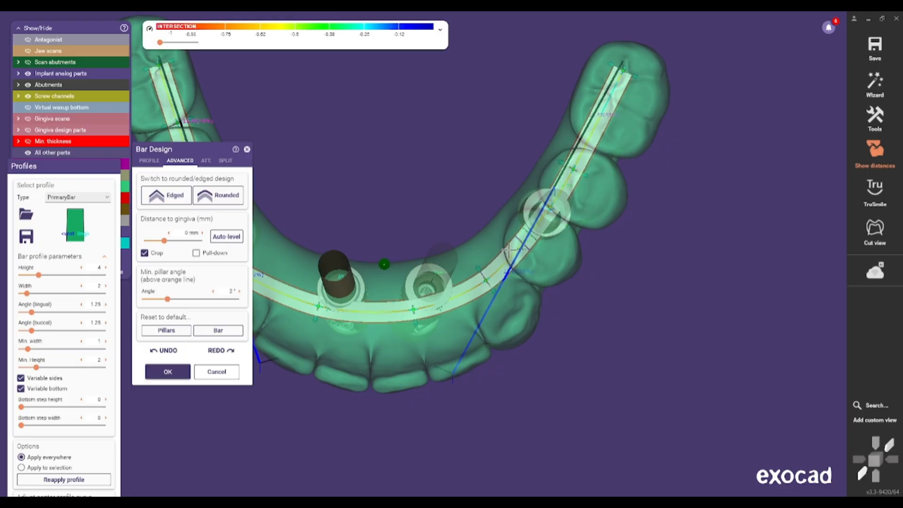
drag(513, 251, 385, 251)
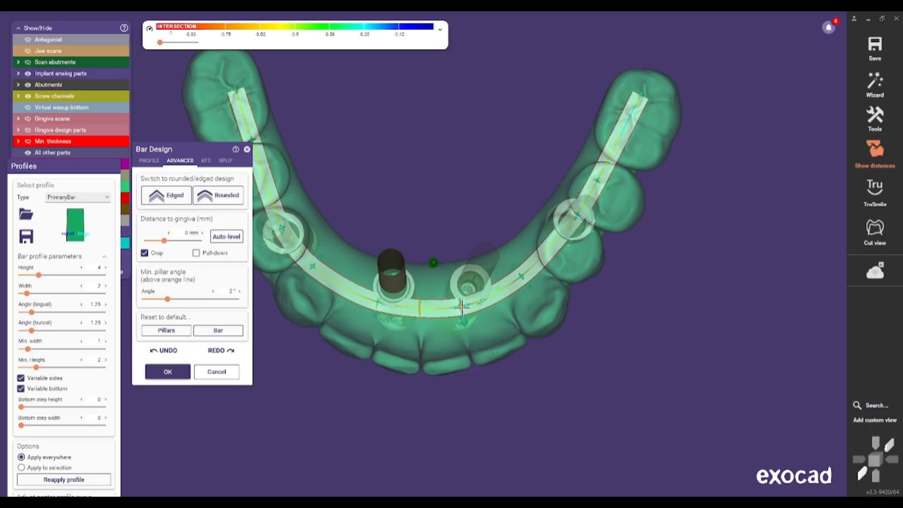
drag(26, 293, 30, 292)
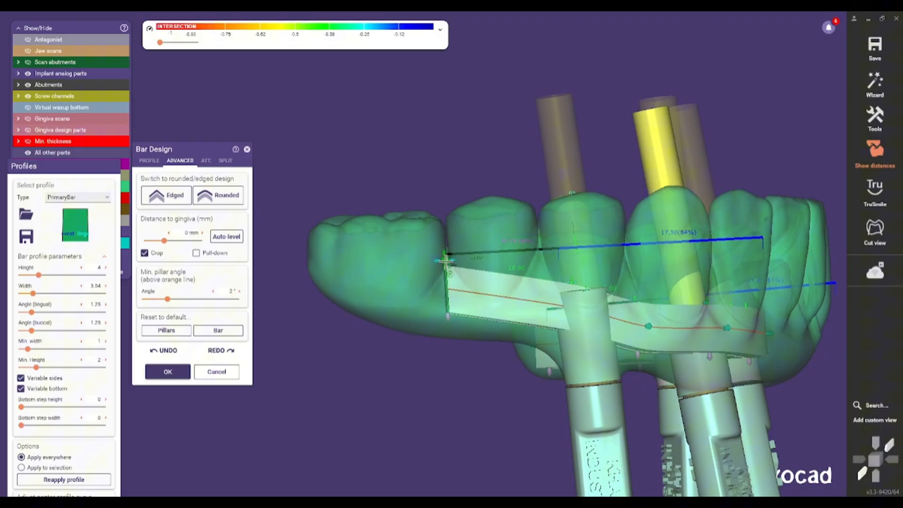
Drag the bar's lower-edge handle near the rightmost implant, then expand the Show/Hide list.
drag(444, 262, 533, 266)
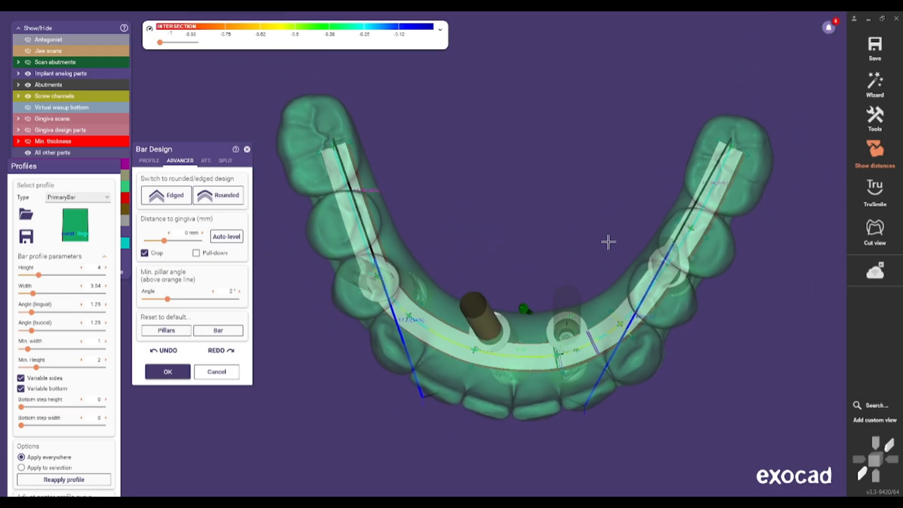
drag(608, 242, 428, 180)
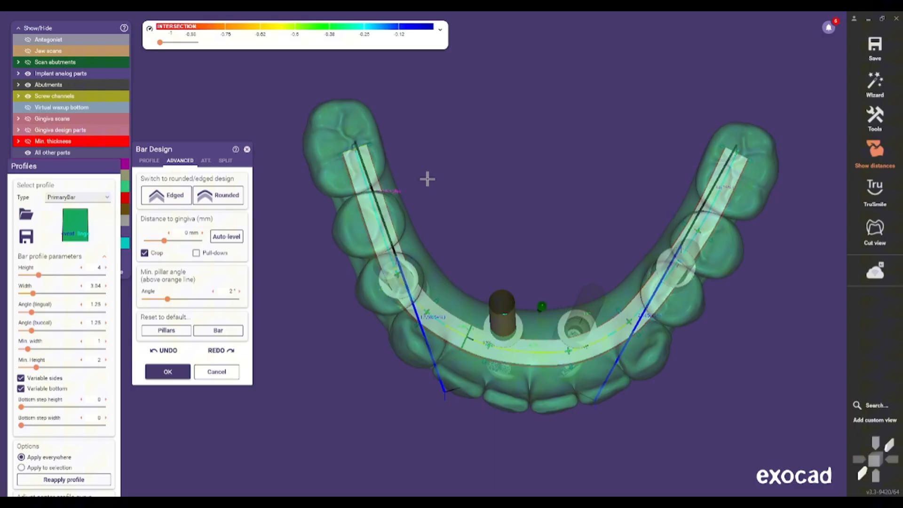
drag(426, 179, 484, 300)
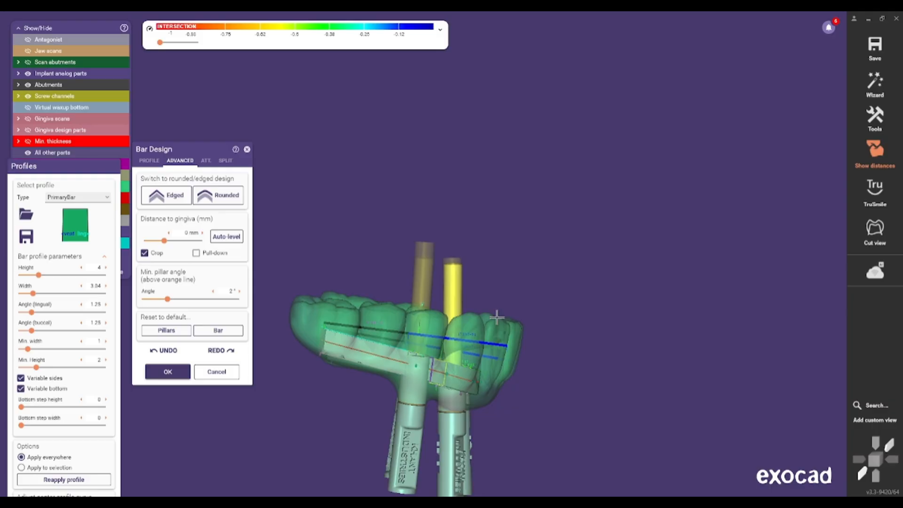
drag(495, 316, 493, 304)
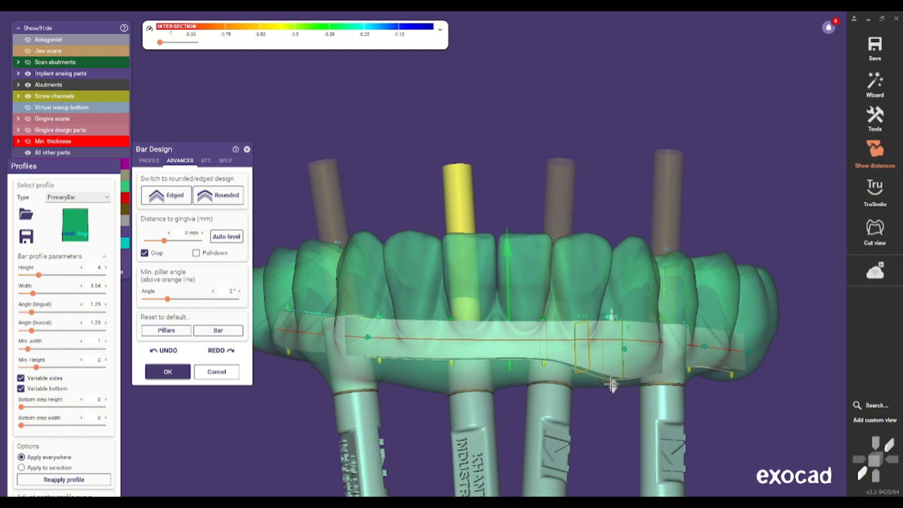
drag(611, 386, 451, 369)
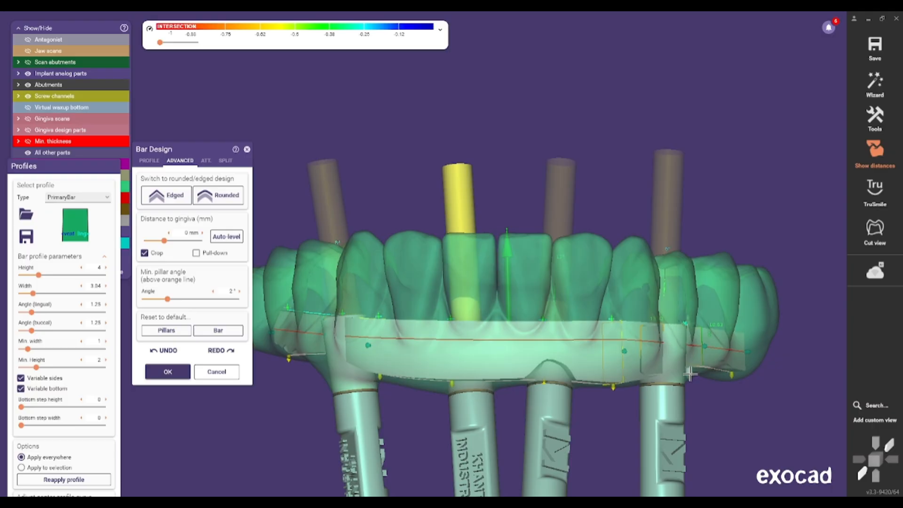
drag(690, 375, 542, 389)
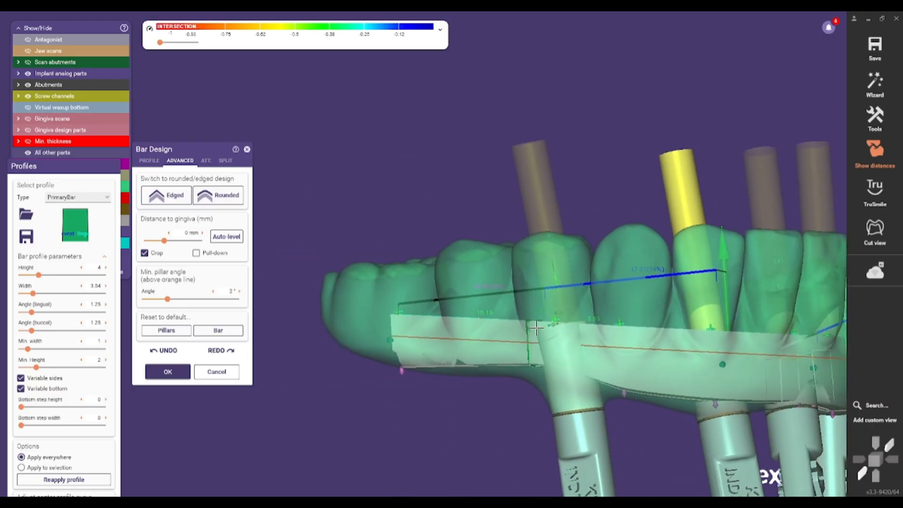
drag(547, 329, 444, 288)
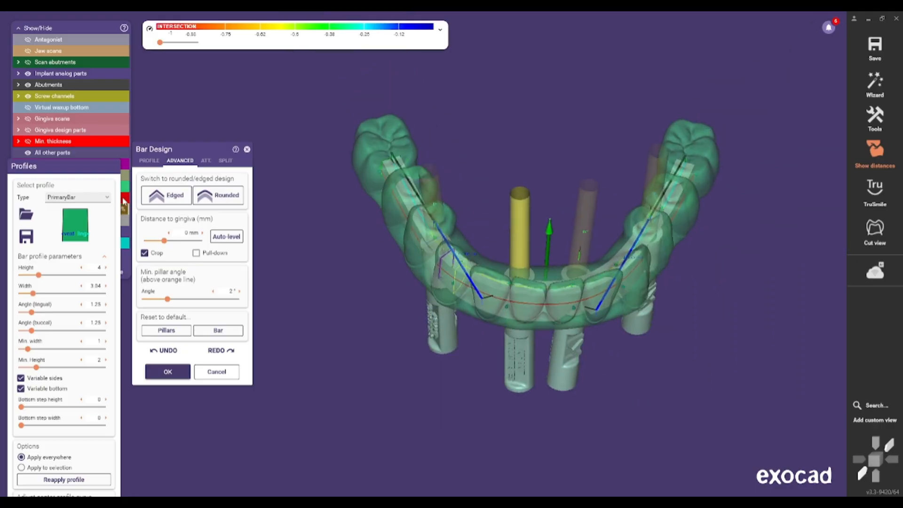
click(225, 160)
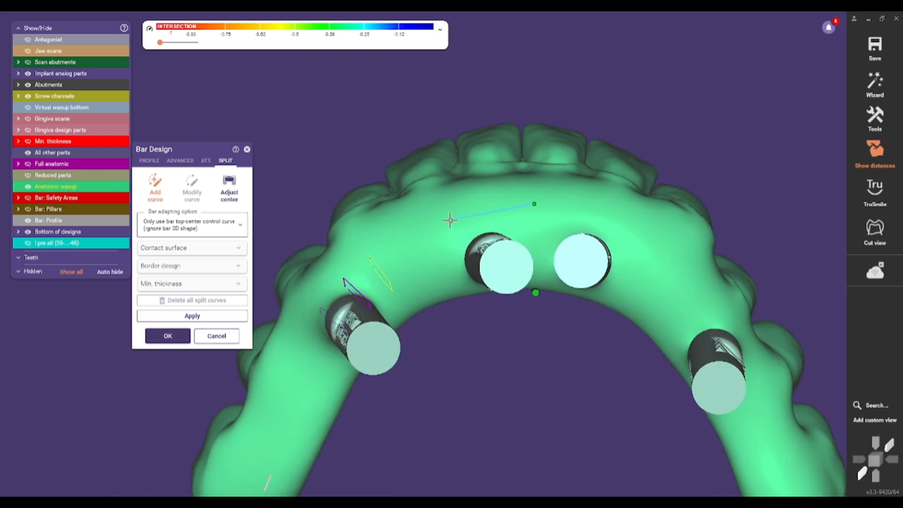
Add a split curve point and choose 'Consider bar 3D shape more exactly, excluding pillars'.
drag(449, 221, 299, 321)
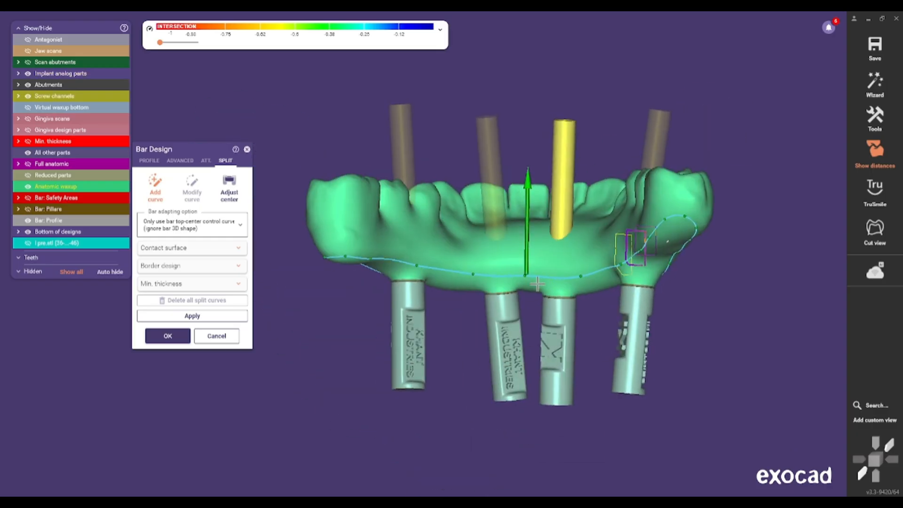
click(28, 51)
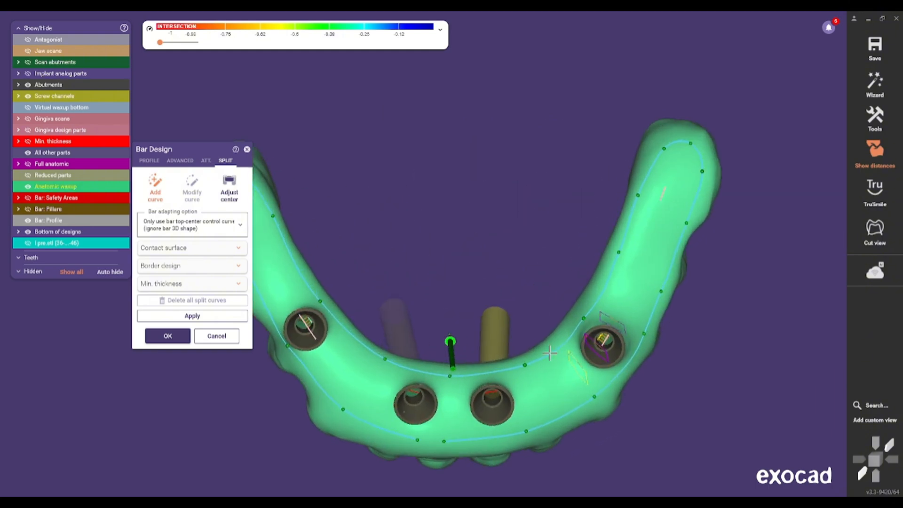
drag(549, 353, 362, 365)
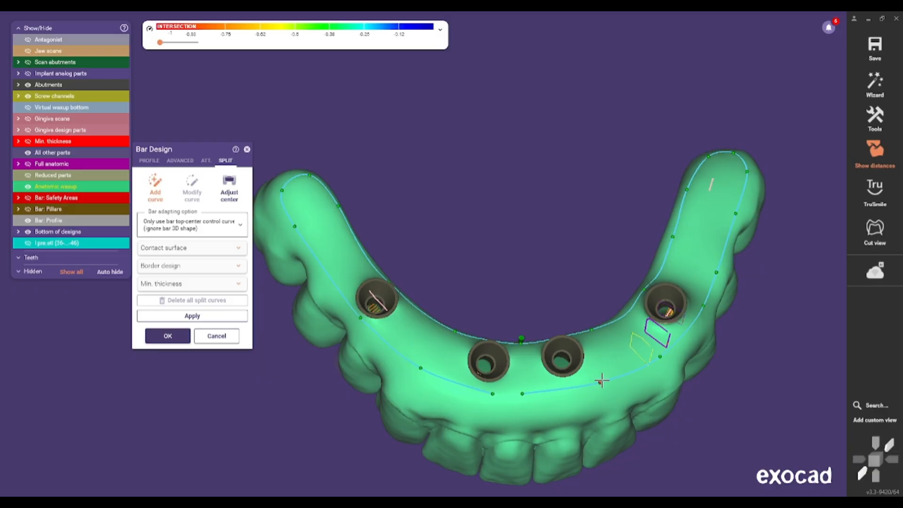
drag(602, 380, 688, 307)
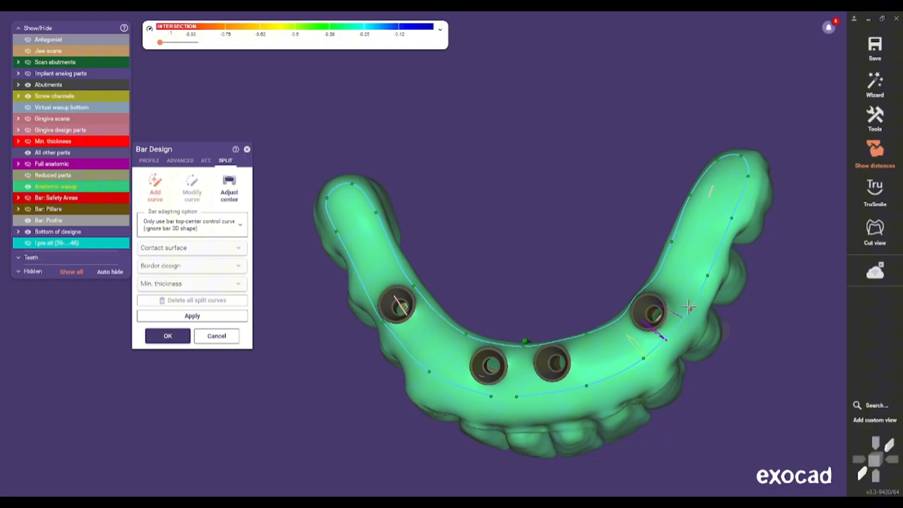
mouse_move(688, 213)
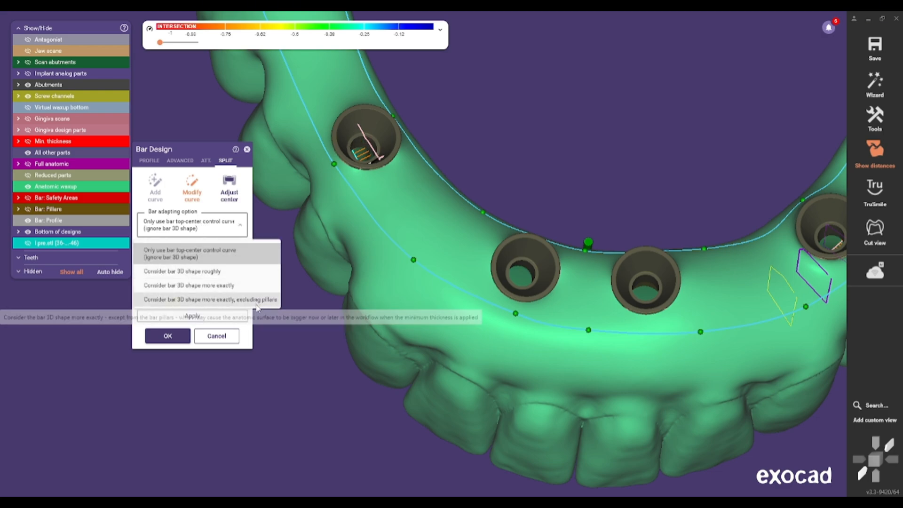
click(188, 285)
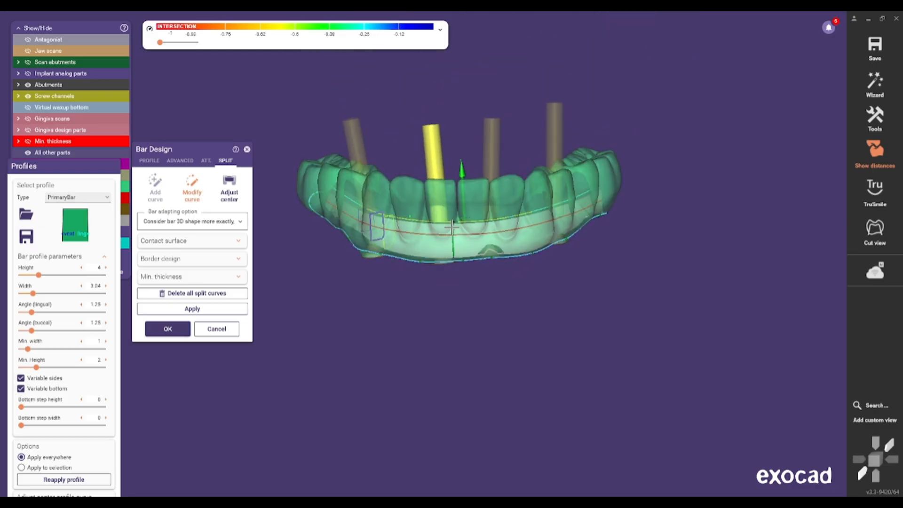
drag(461, 173, 455, 231)
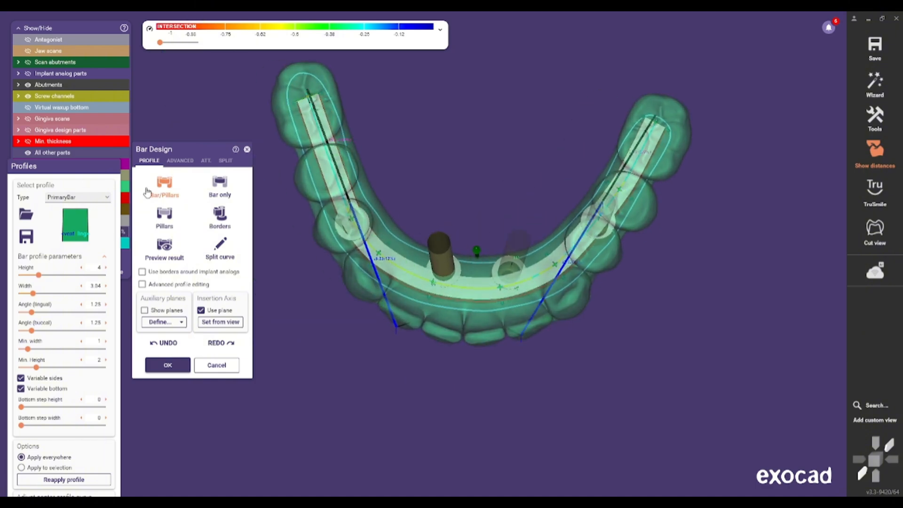
click(225, 160)
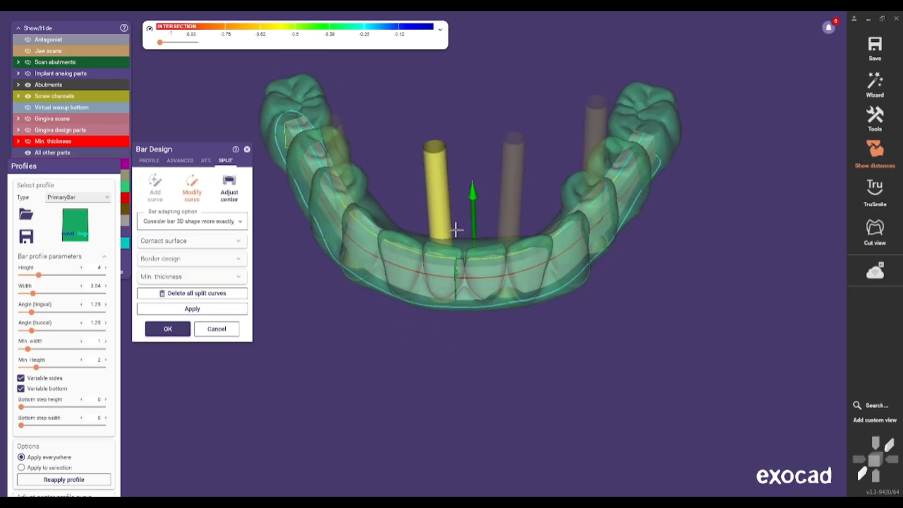
Keep the 'more exactly, excluding pillars' adapting option, apply it, and accept the split bar.
click(192, 221)
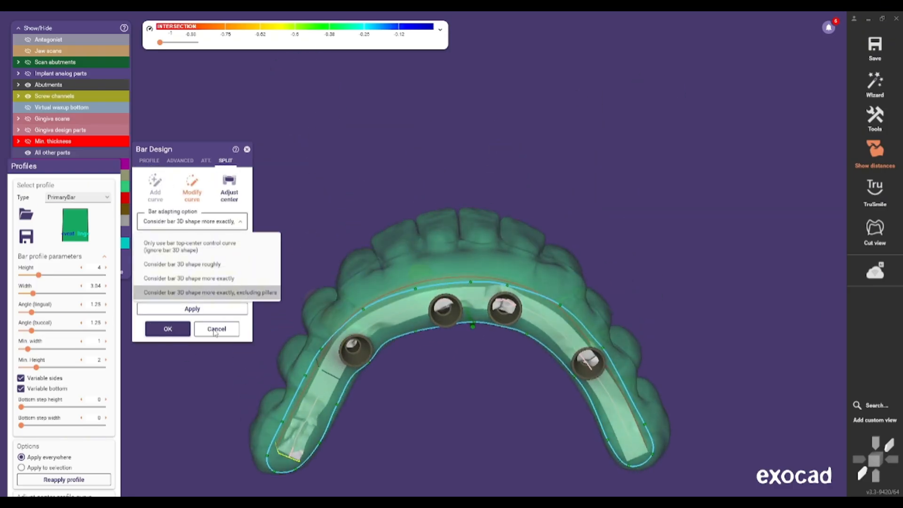
click(192, 278)
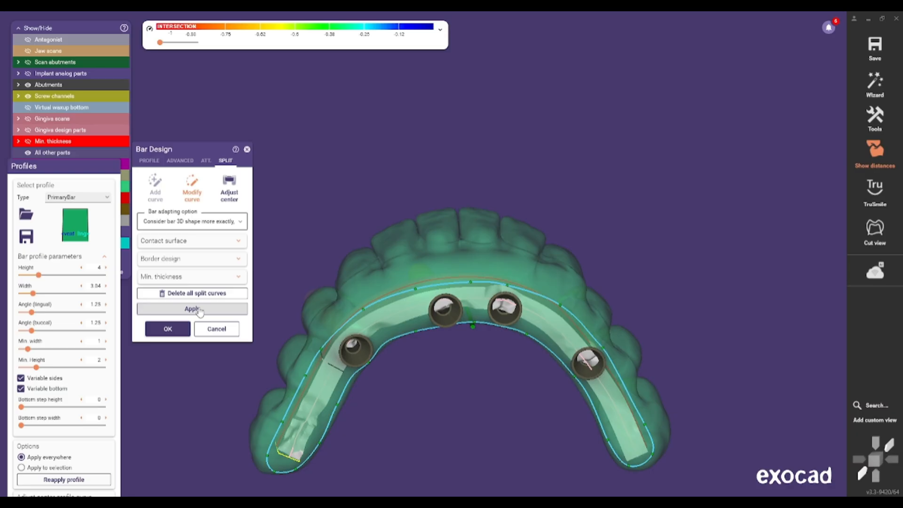
click(192, 309)
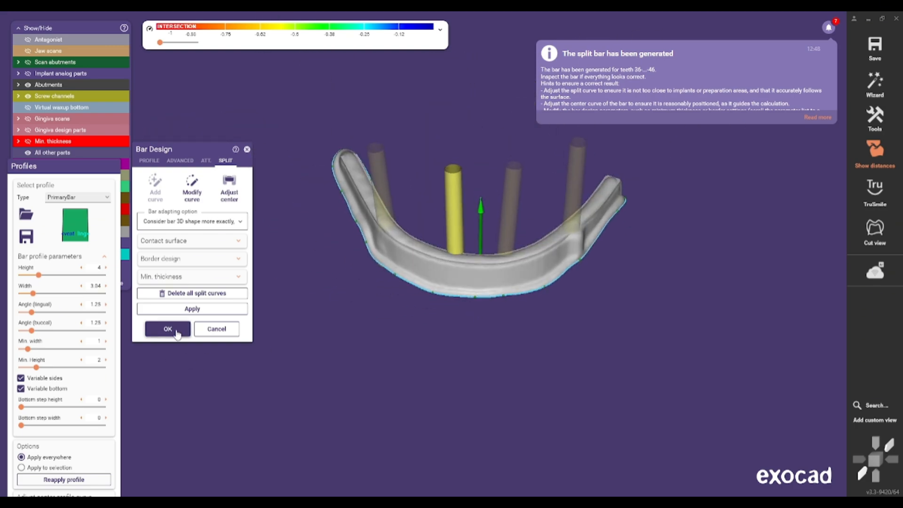
click(168, 329)
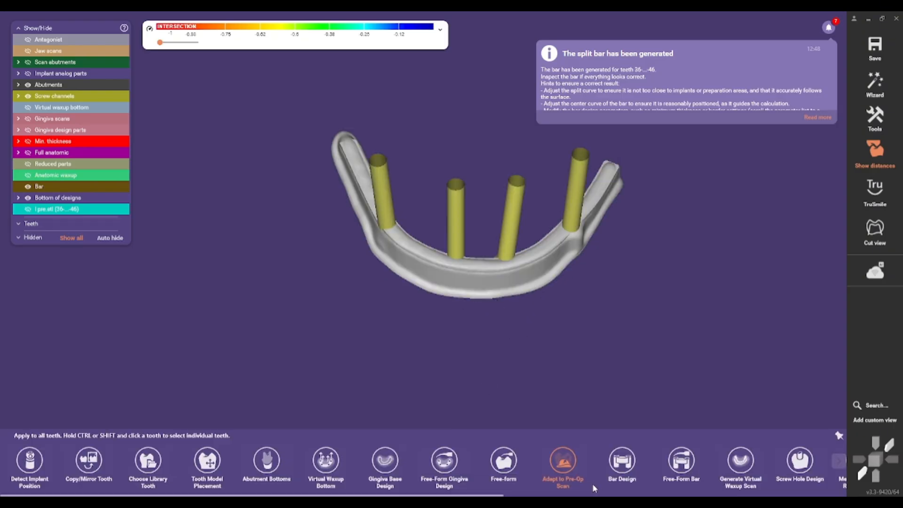
Smooth the split bar's edges with Free-Form Bar and accept the result.
click(681, 465)
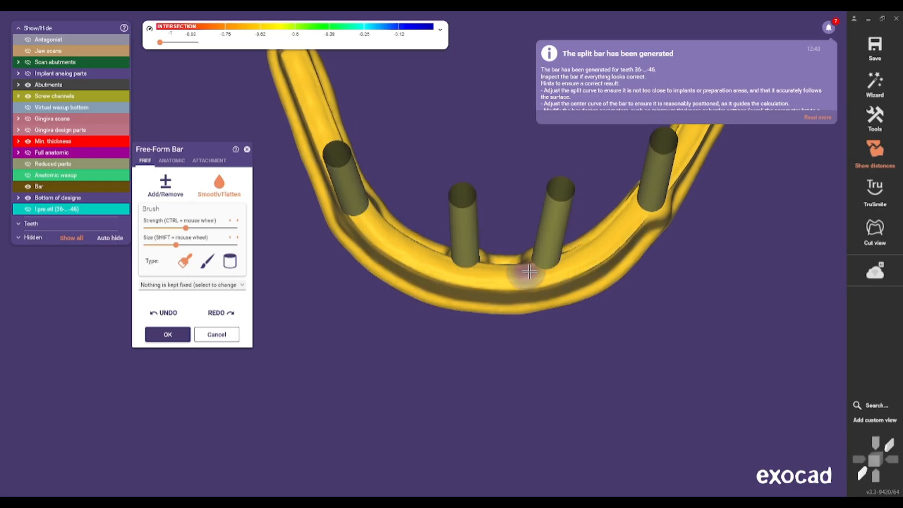
drag(528, 271, 587, 221)
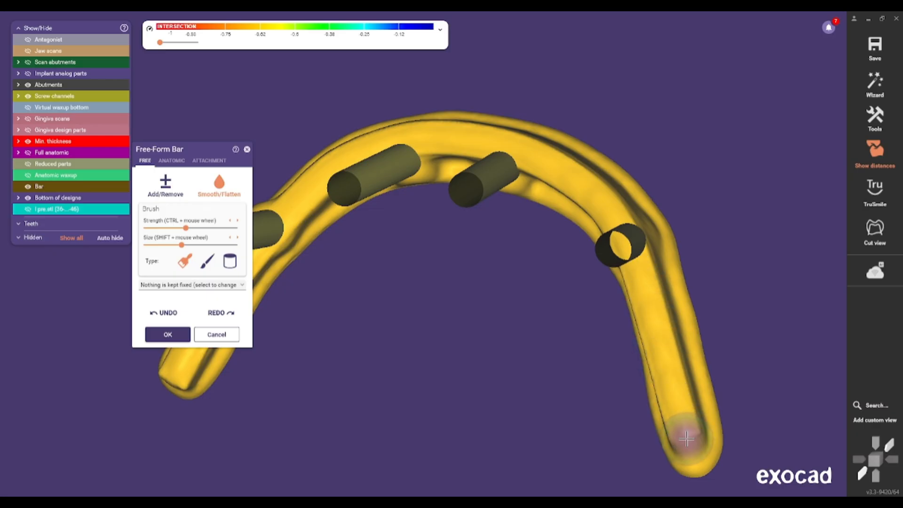
click(167, 334)
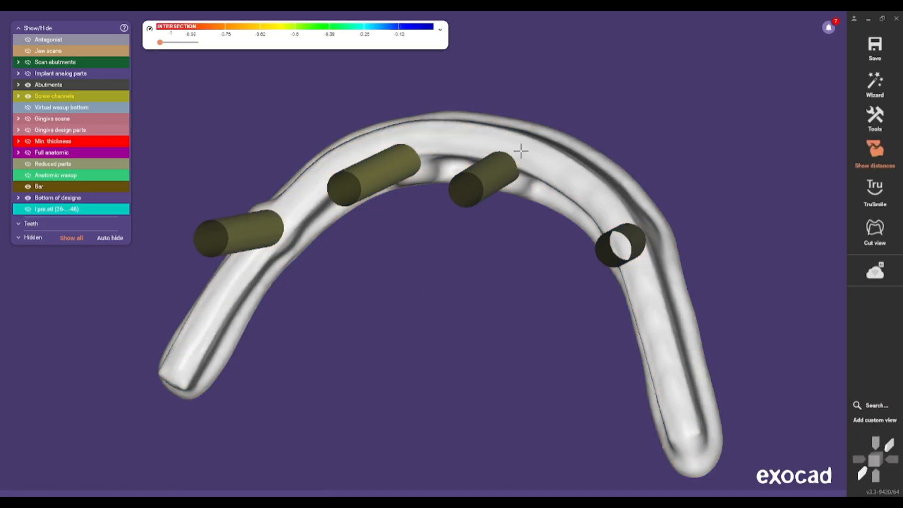
drag(520, 151, 418, 300)
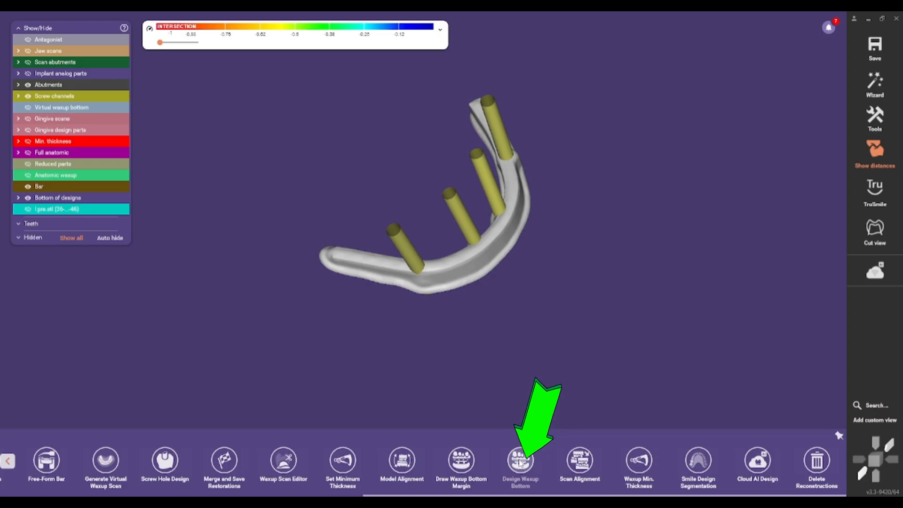
Calculate the waxup bottom with a 0.12 mm cement gap starting 0.4 mm from the margin.
click(519, 467)
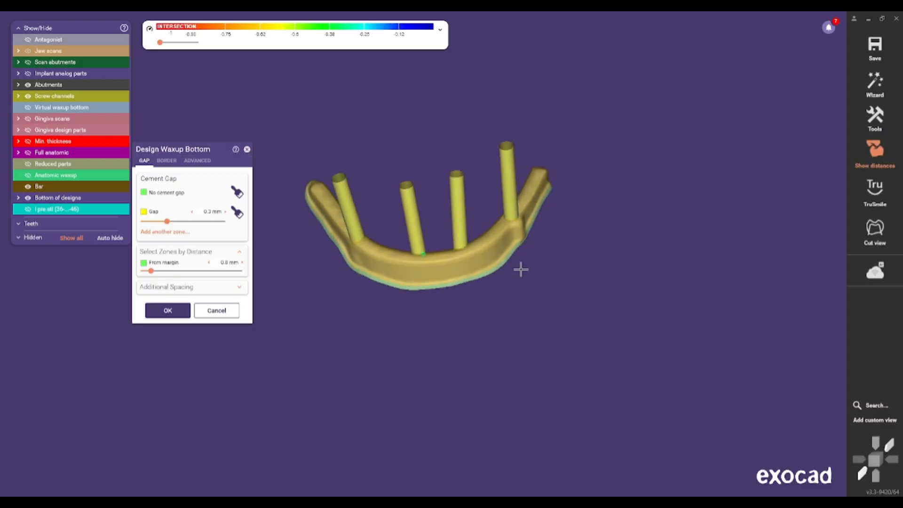
drag(519, 269, 411, 266)
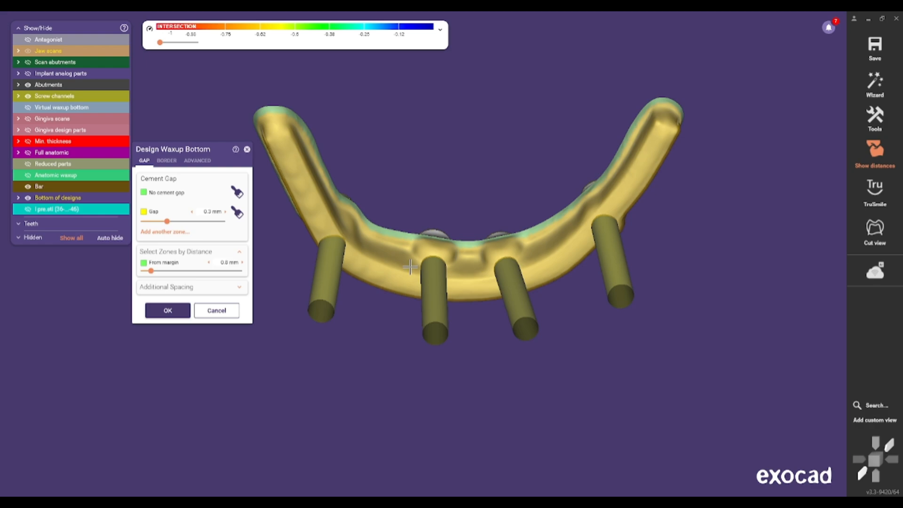
click(229, 262)
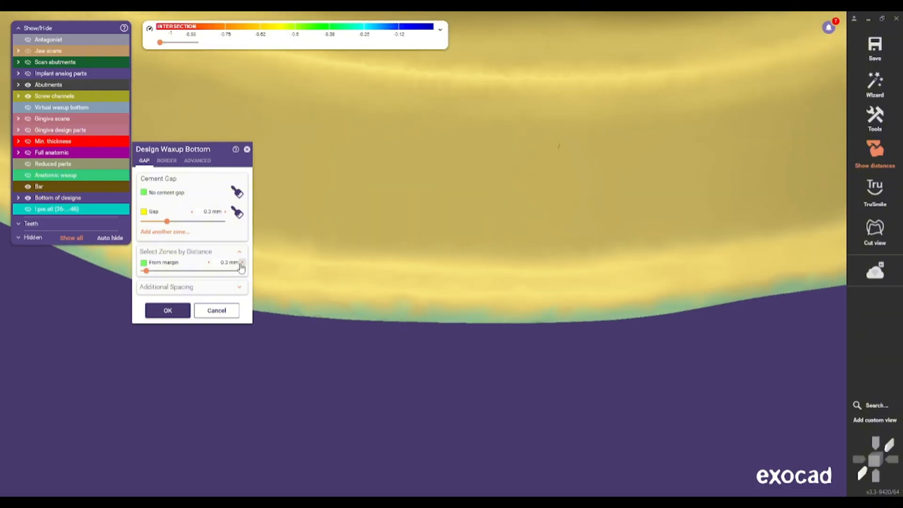
click(242, 262)
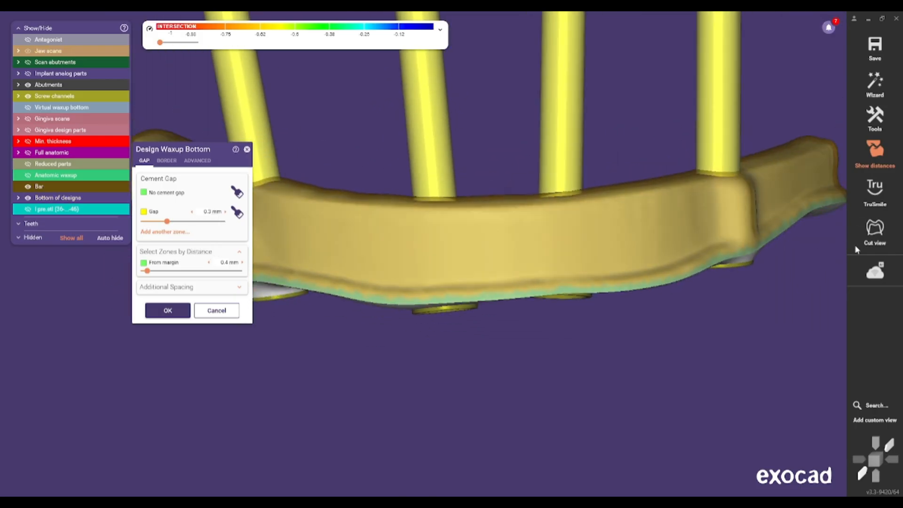
click(213, 211)
text(0.12)
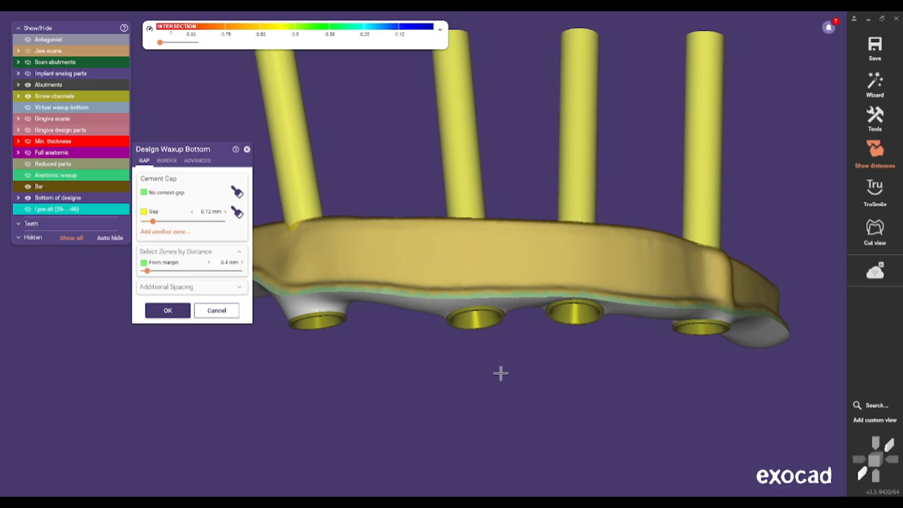
click(212, 211)
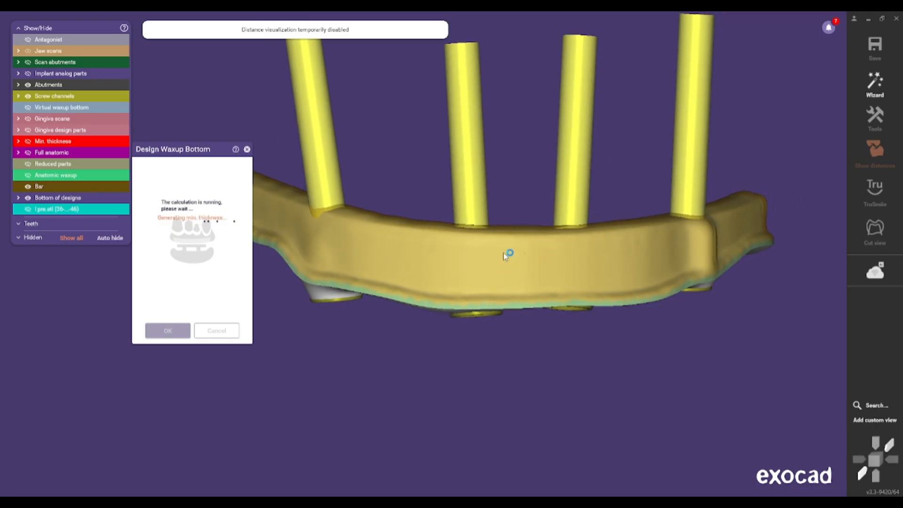
drag(507, 253, 452, 299)
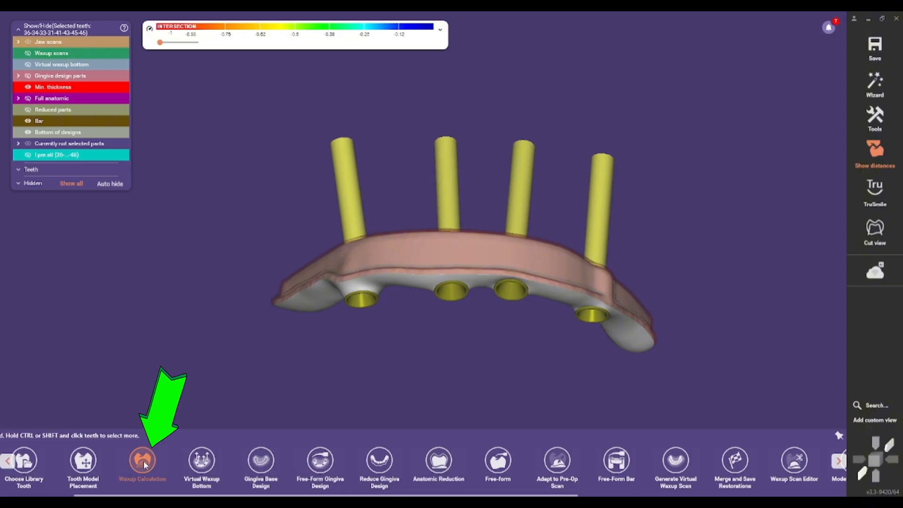
Run Waxup Calculation to place the waxup teeth over the bar.
click(142, 464)
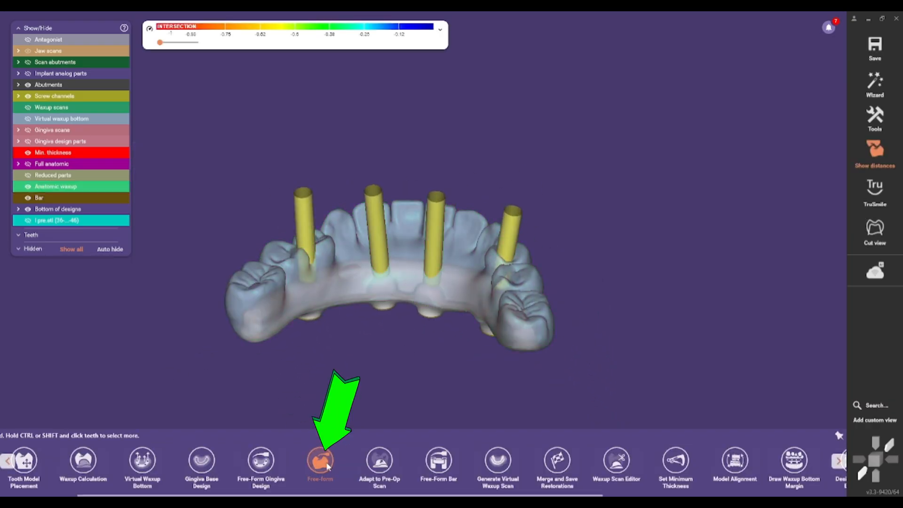
Free-form the waxup under the thickness map, smoothing and adding material to thin lower-edge spots.
click(320, 462)
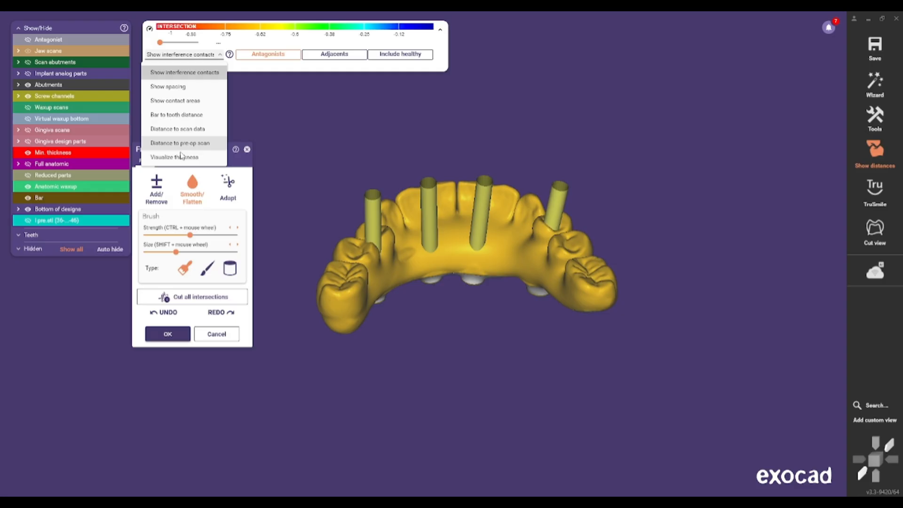
click(172, 156)
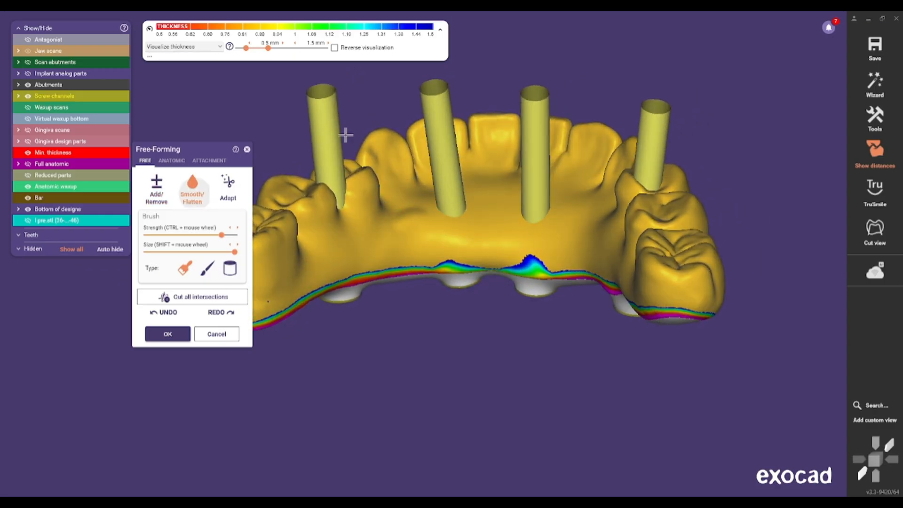
drag(268, 49, 262, 49)
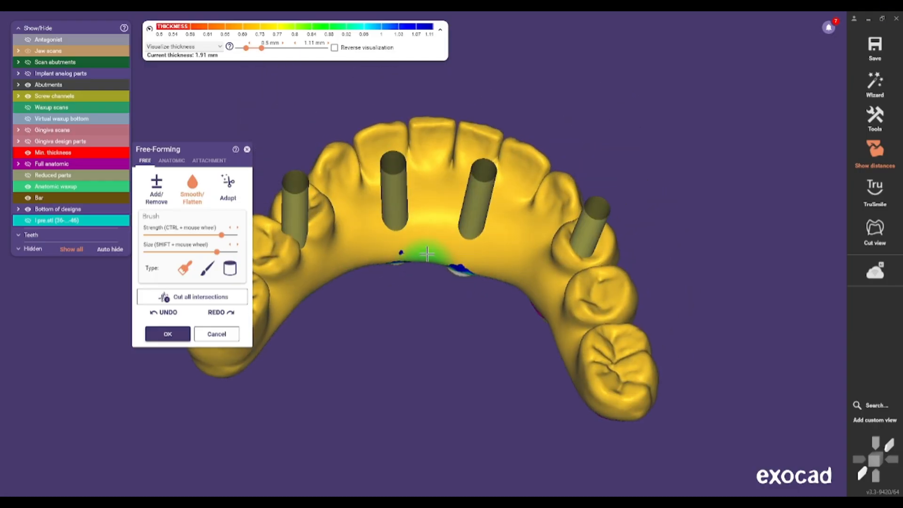
drag(426, 254, 380, 253)
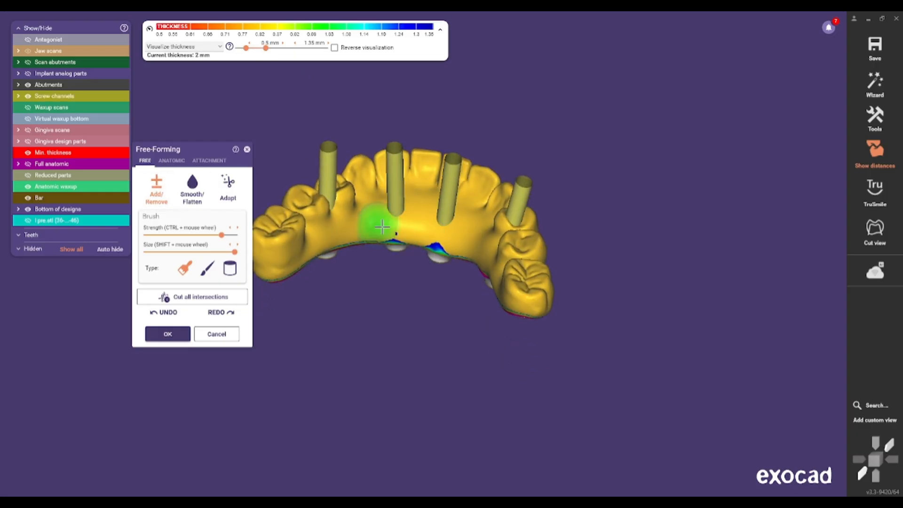
drag(382, 227, 435, 238)
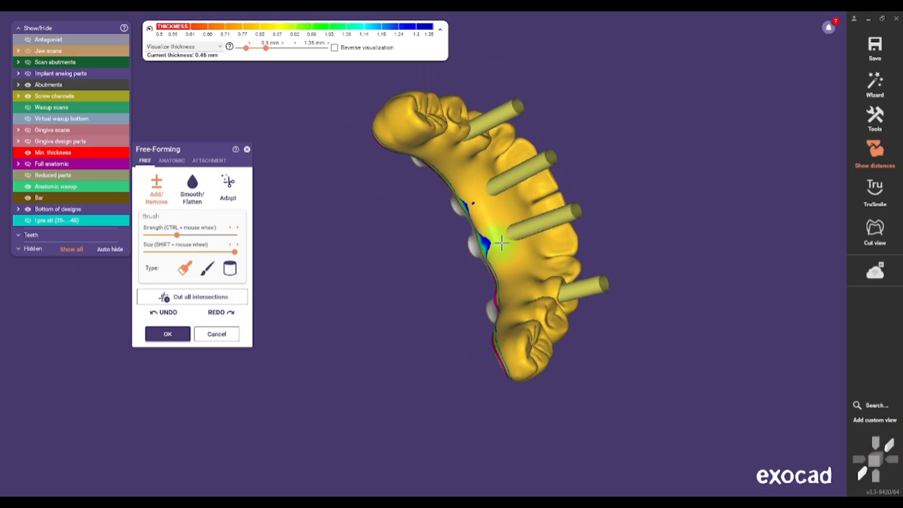
drag(501, 242, 455, 194)
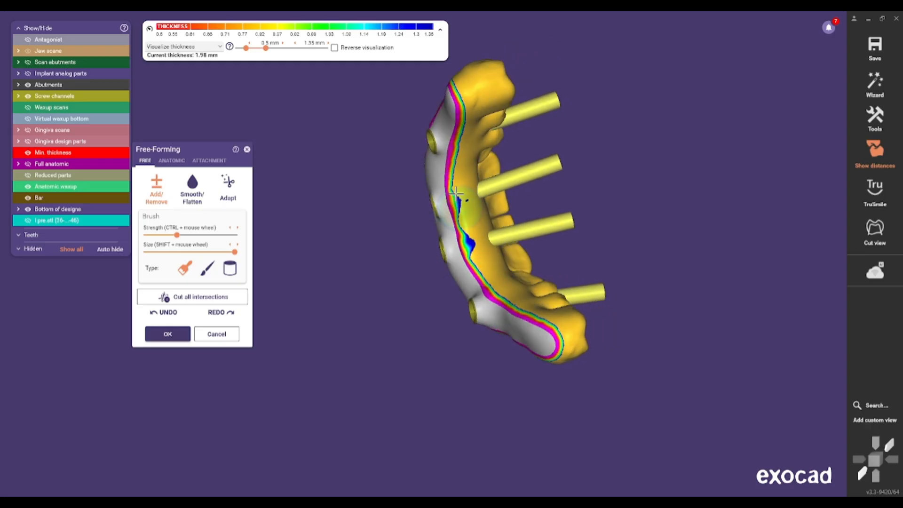
click(192, 184)
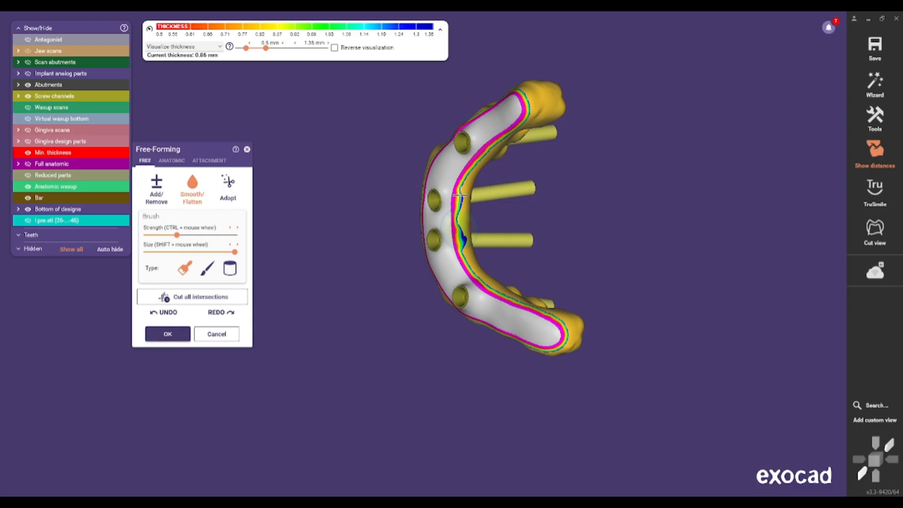
click(183, 46)
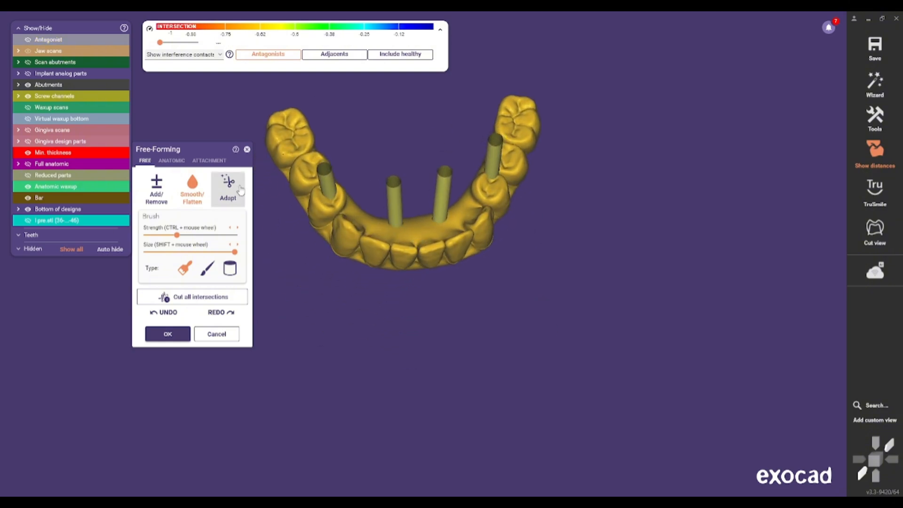
Accept the free-formed waxup and start merging and saving the restorations.
click(228, 187)
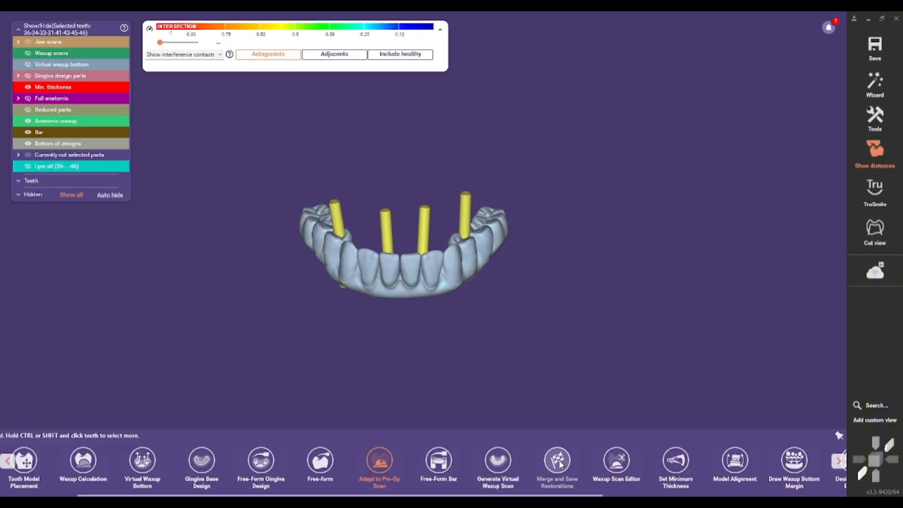
click(557, 467)
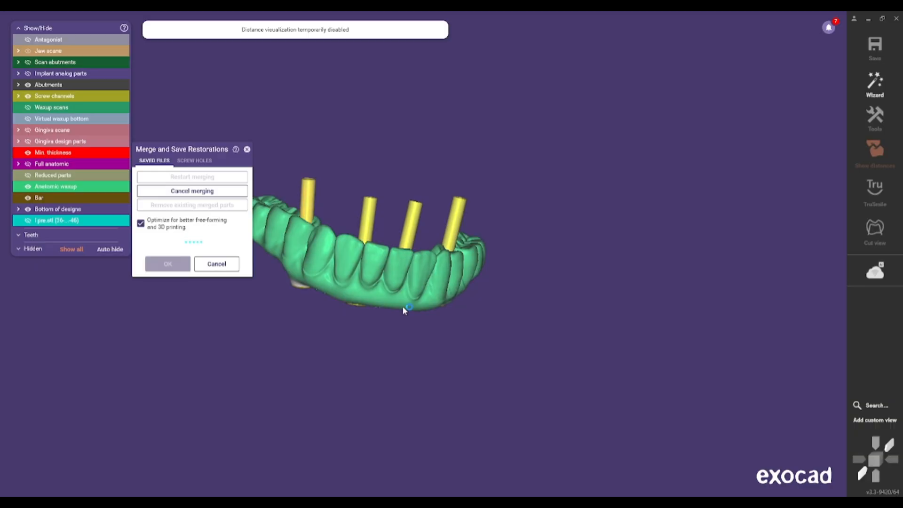